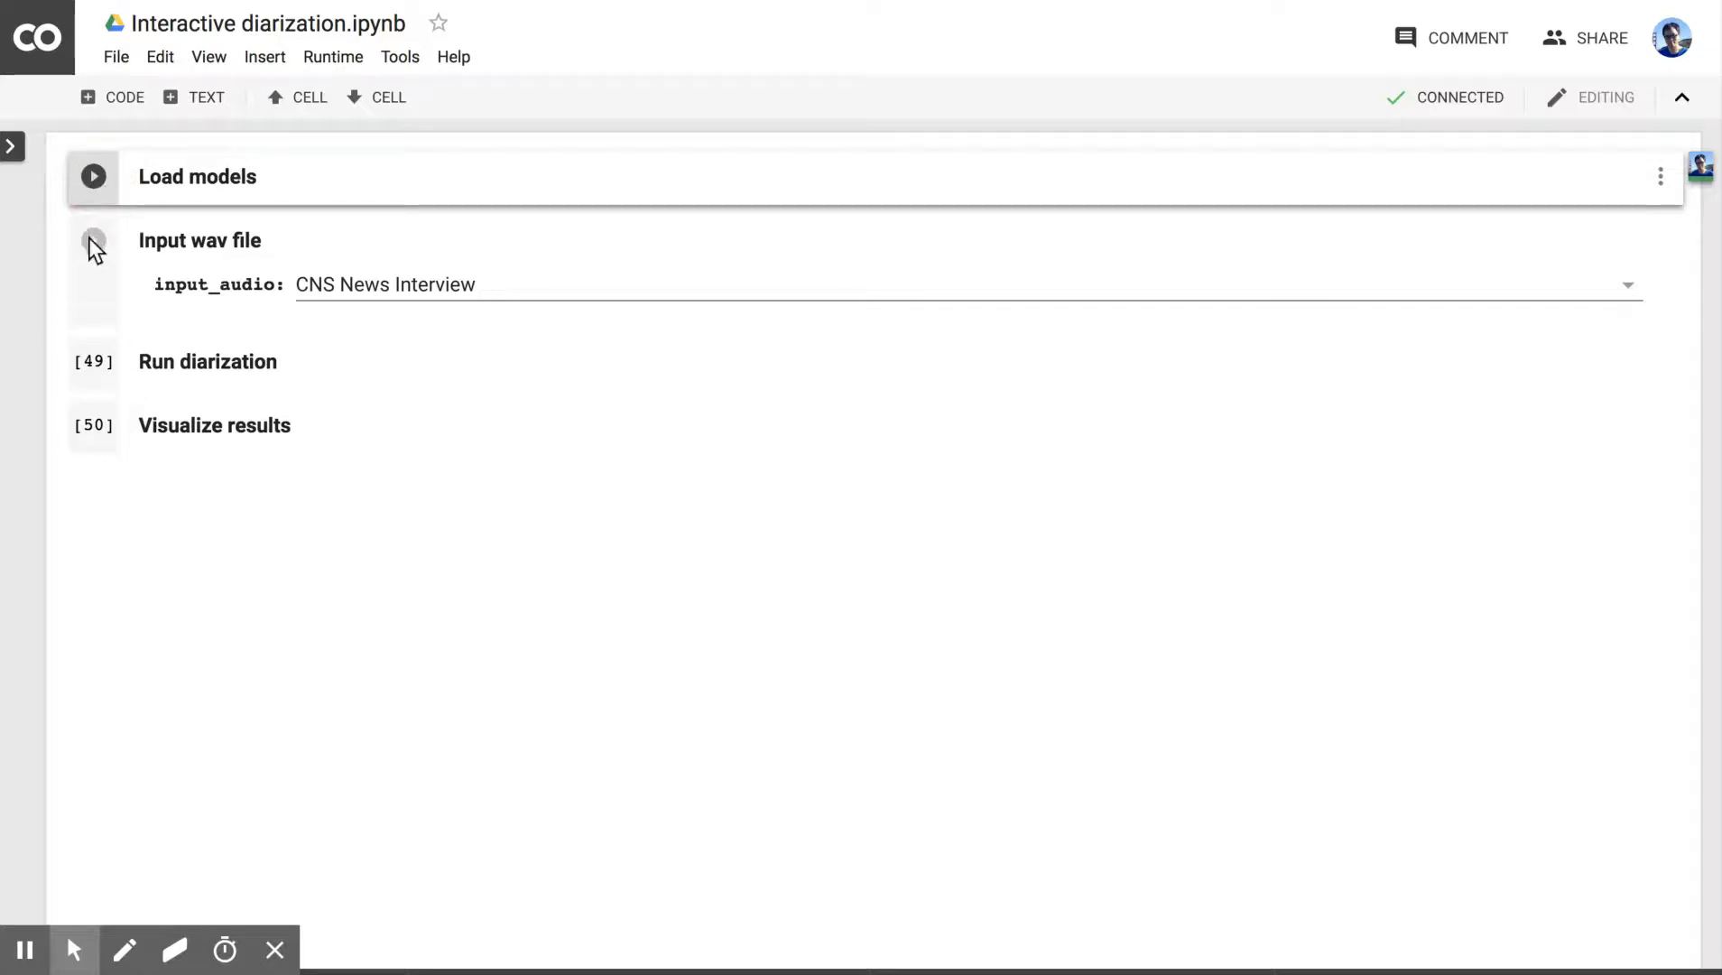
# Step: Run the Input wav file cell on CNS News Interview, then the diarization and visualization cells
pyautogui.click(92, 176)
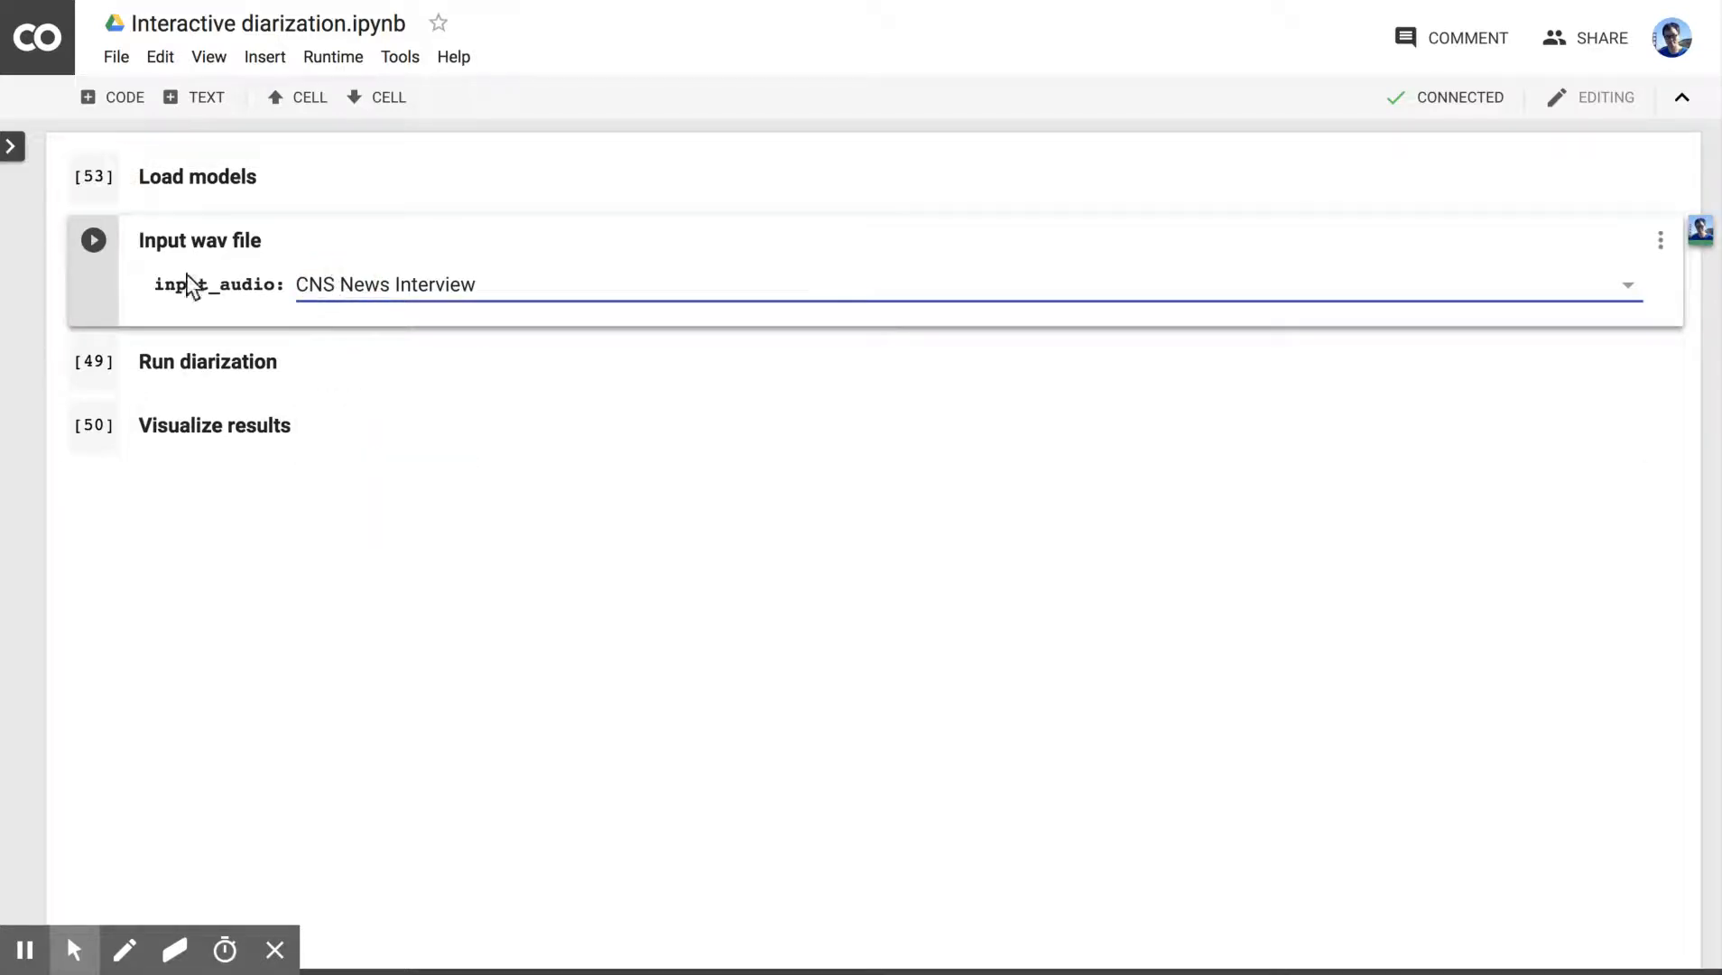
pyautogui.click(92, 240)
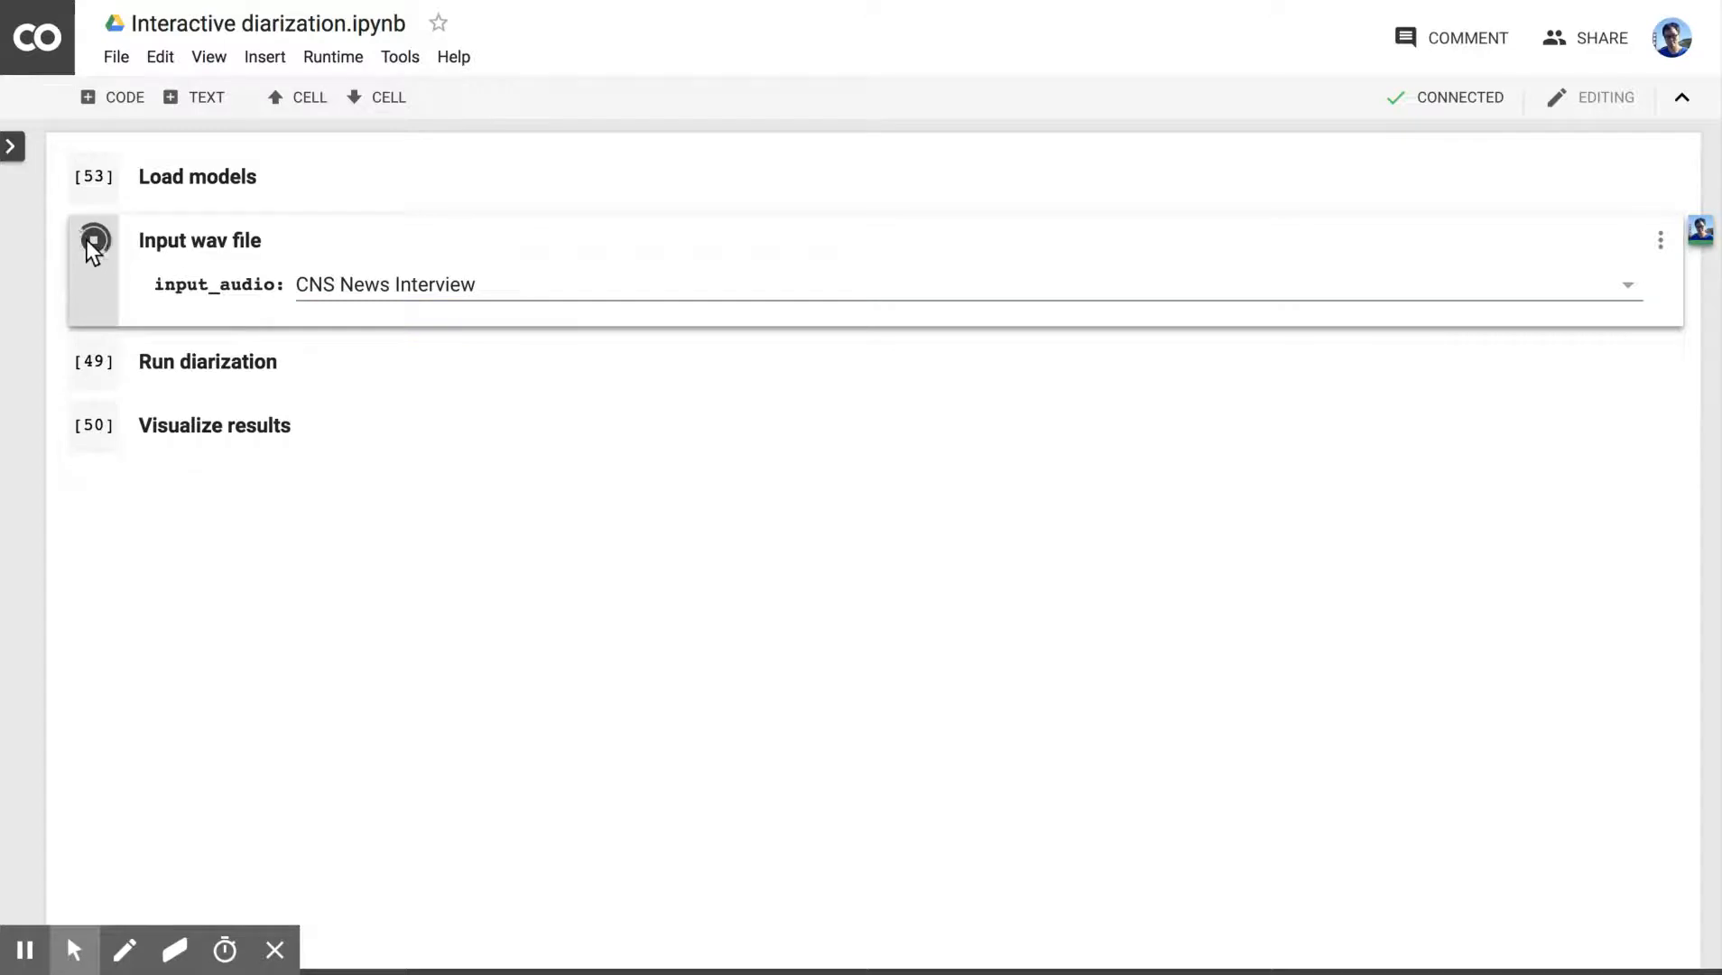
pyautogui.click(93, 239)
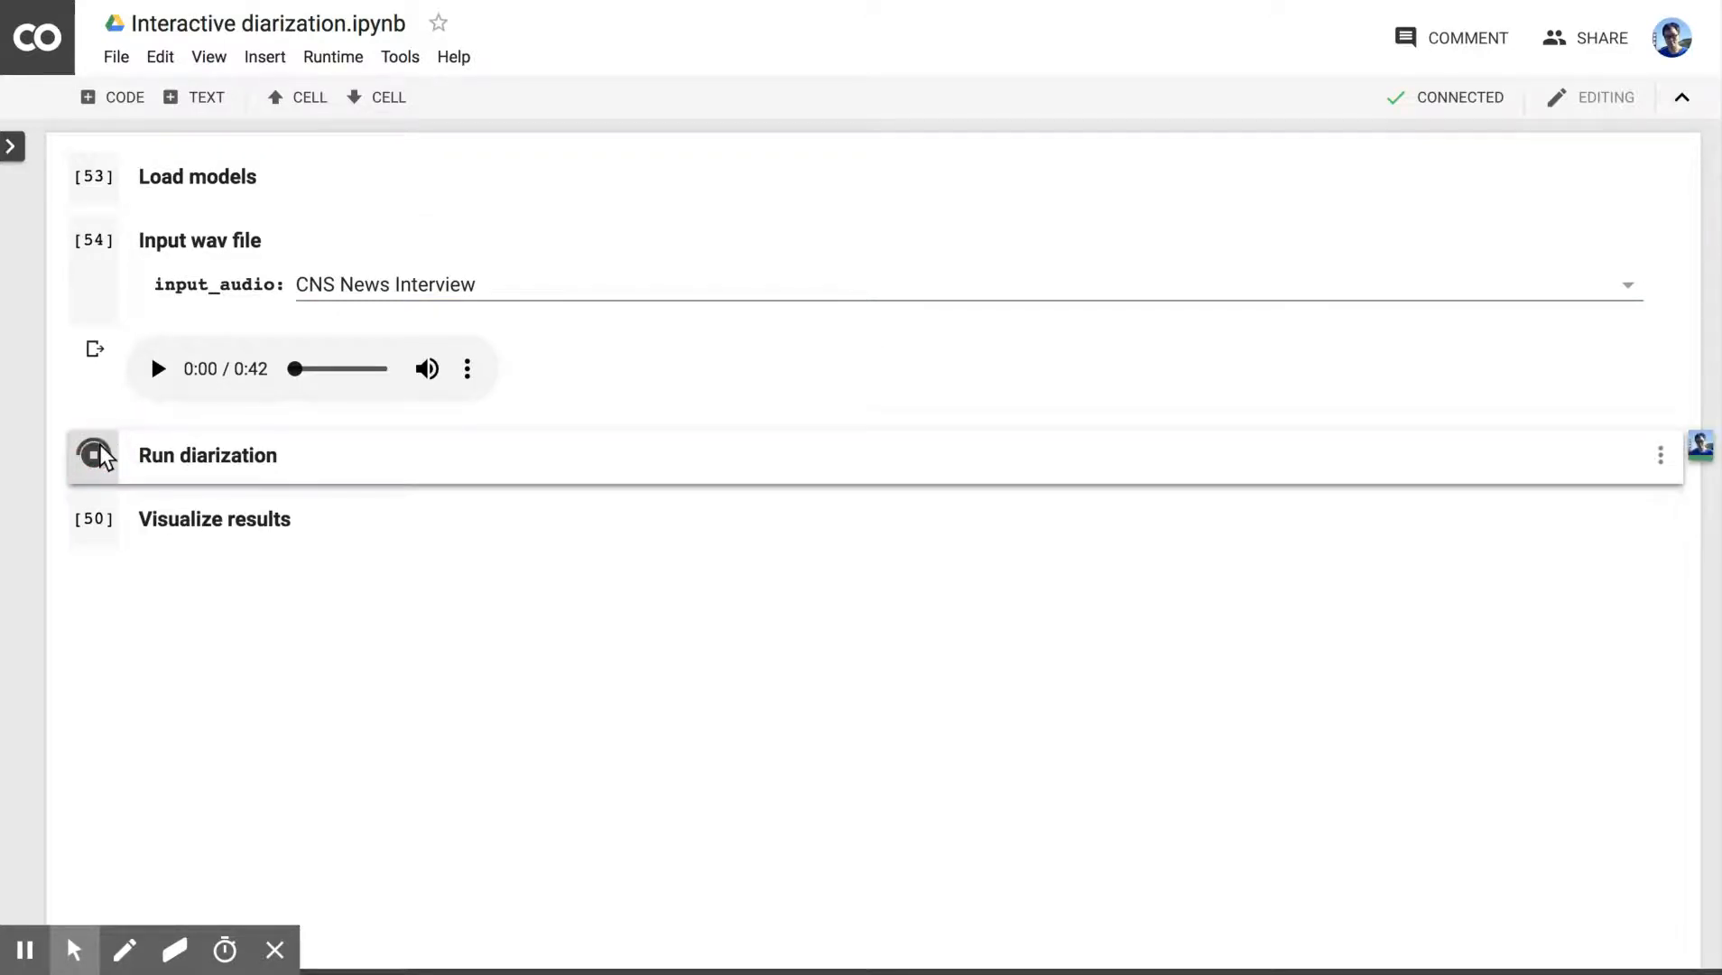
pyautogui.click(93, 455)
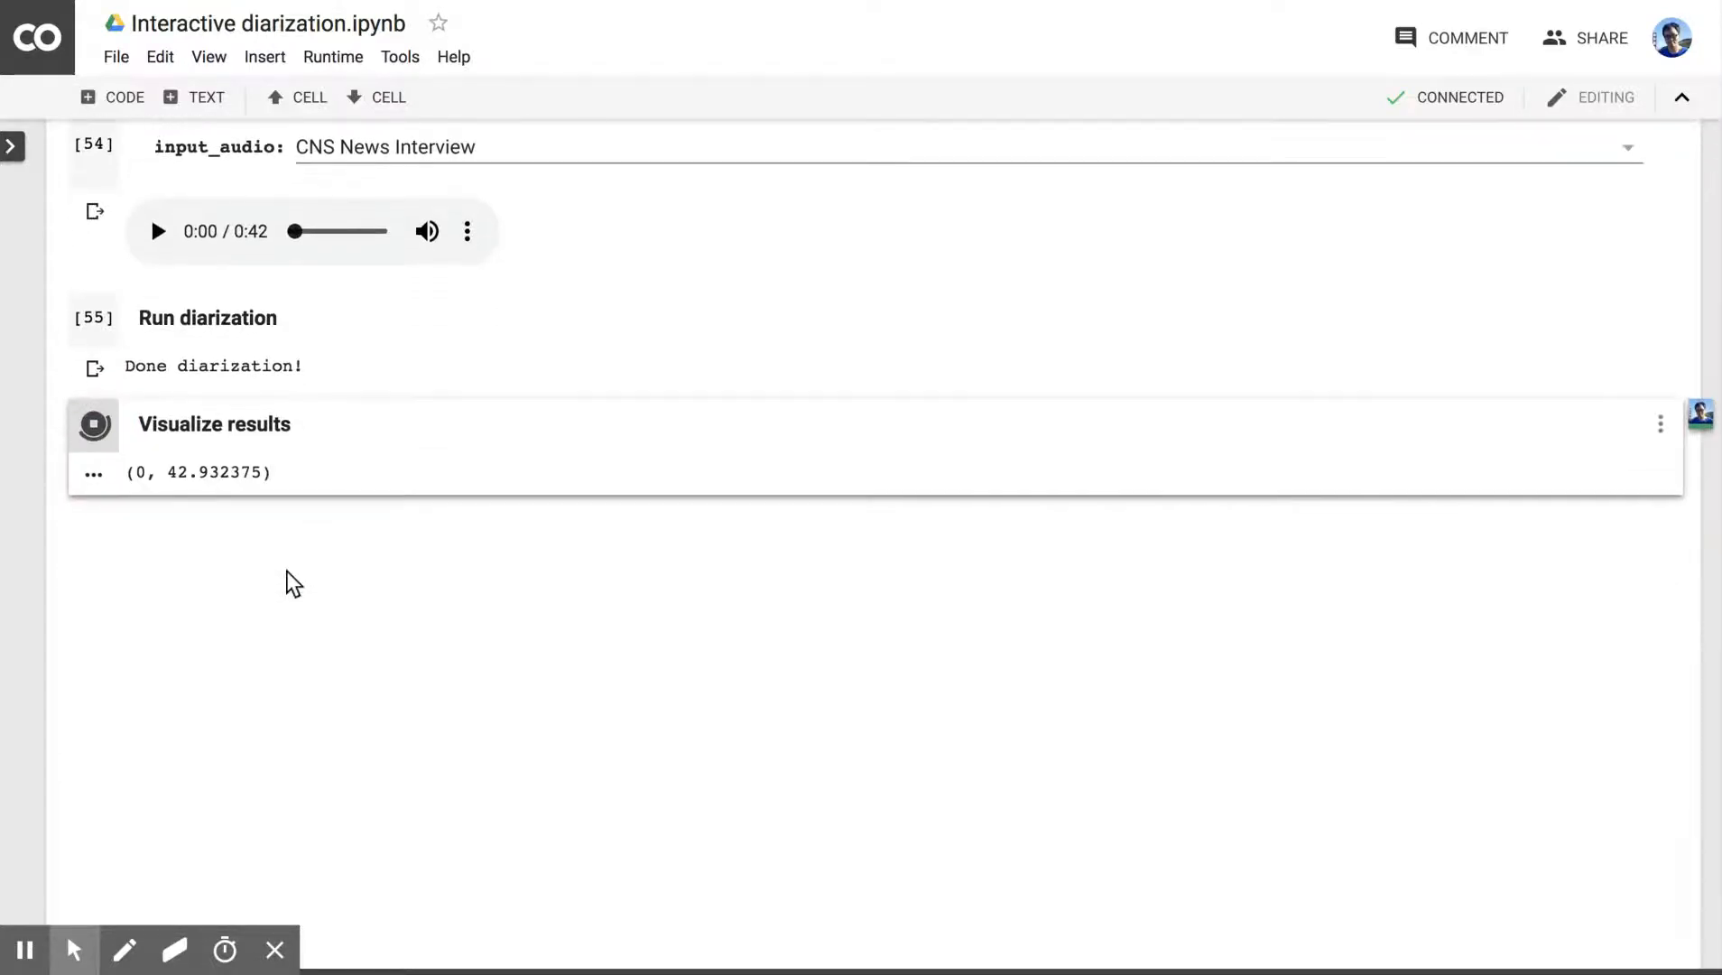
# Step: Play the CNS News Interview audio once its waveform and speaker plots appear
pyautogui.click(92, 423)
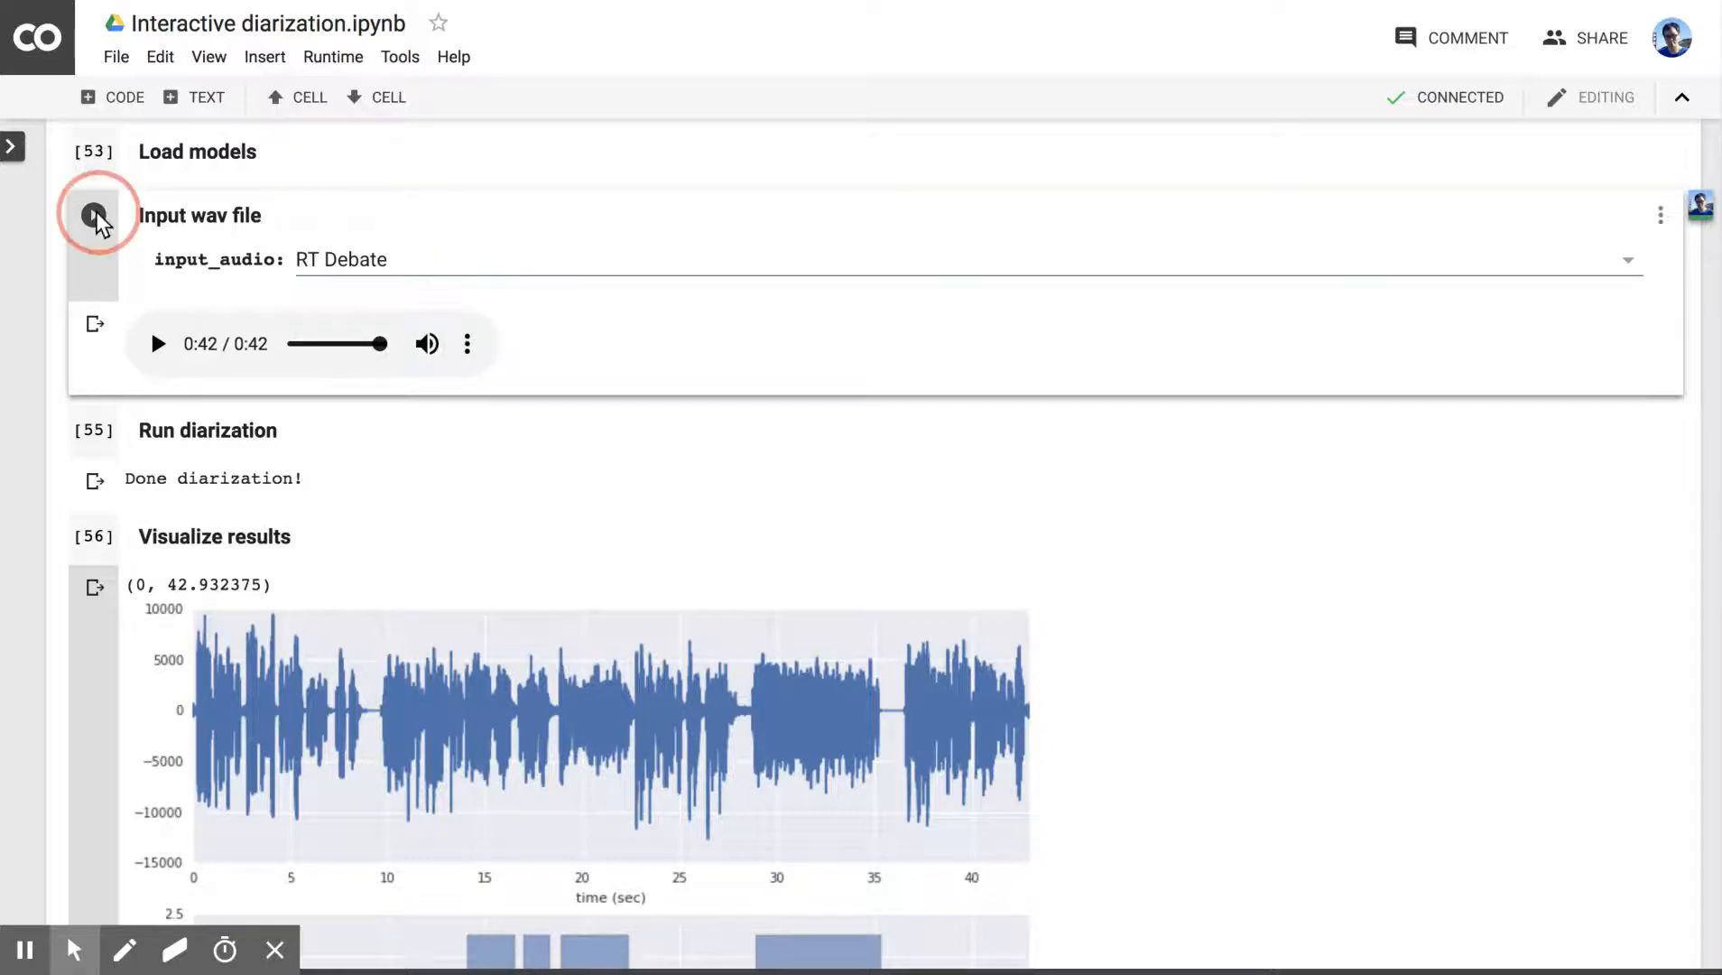
# Step: Load the RT Debate clip and run speaker diarization on it
pyautogui.click(93, 215)
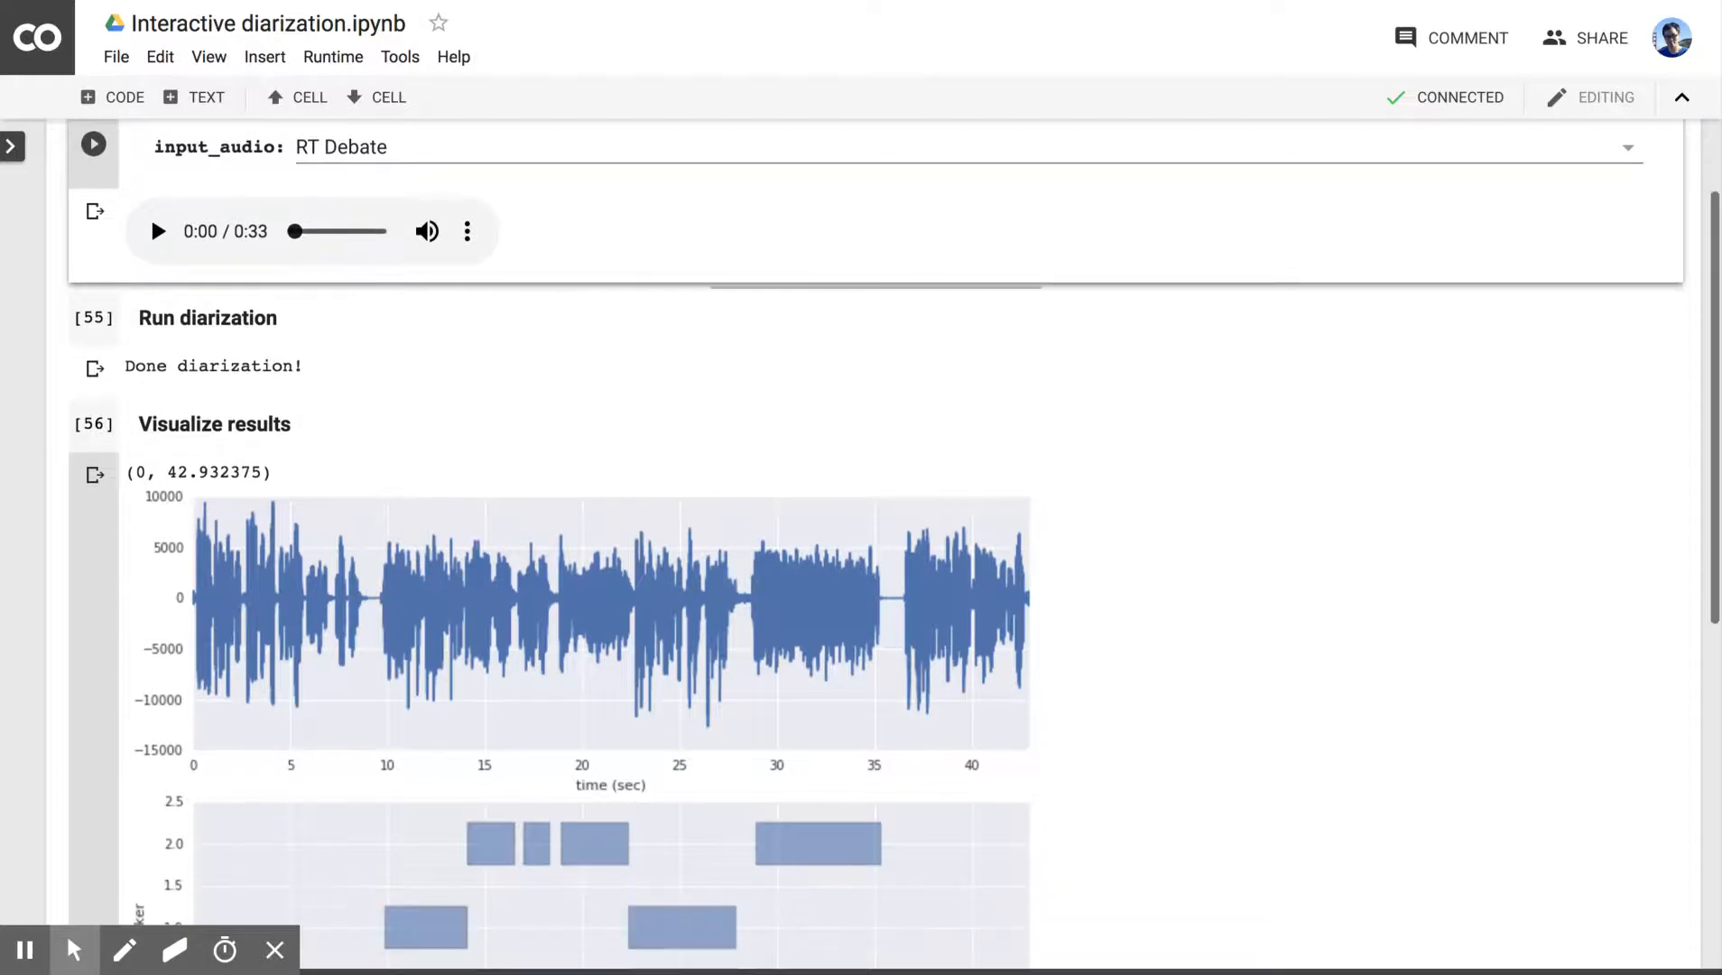
pyautogui.click(93, 317)
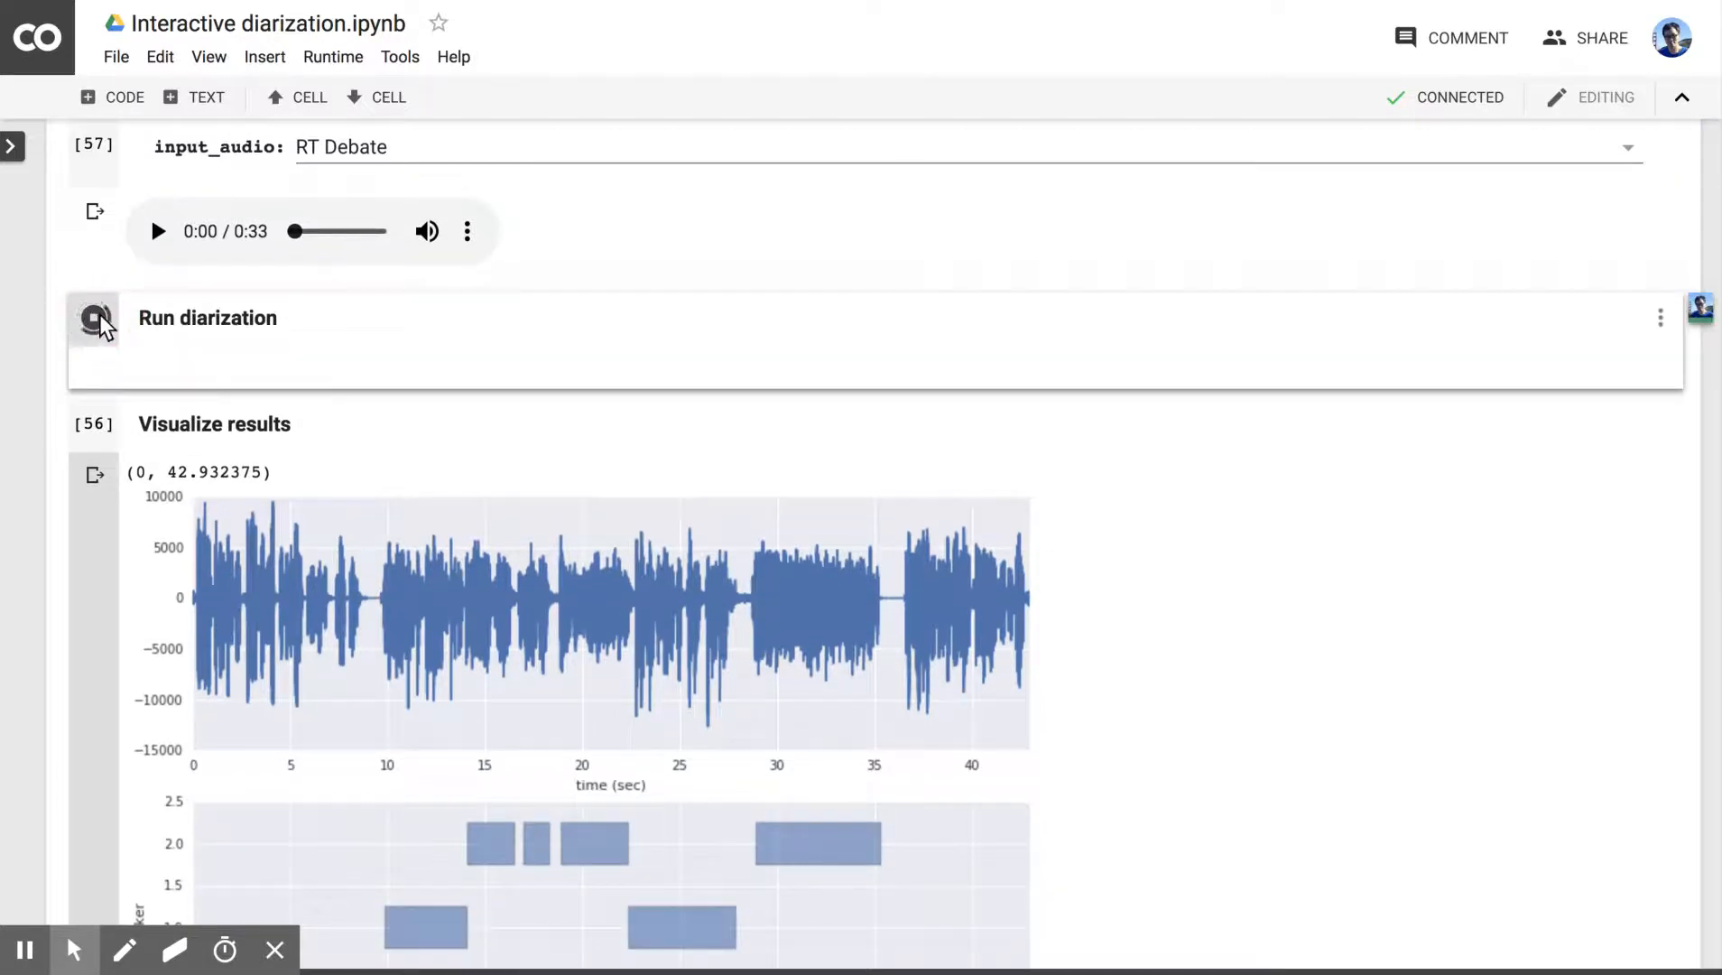
pyautogui.click(93, 318)
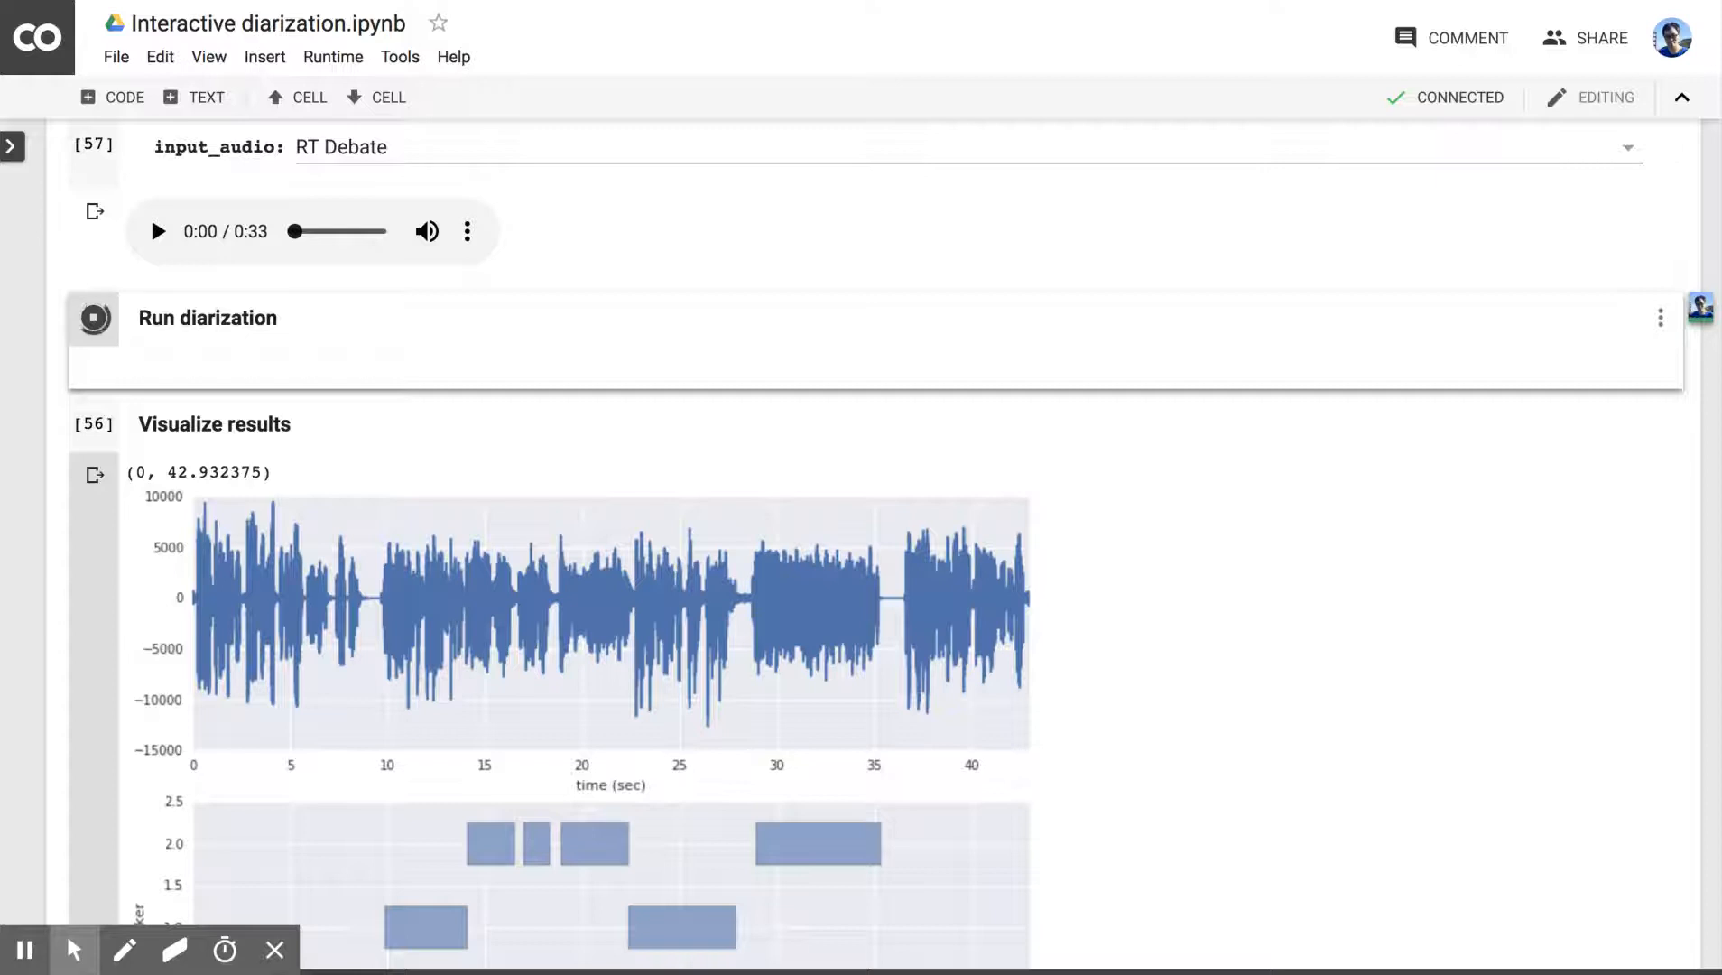
# Step: Plot the 33-second RT Debate waveform and its three-speaker segments
pyautogui.scroll(-3)
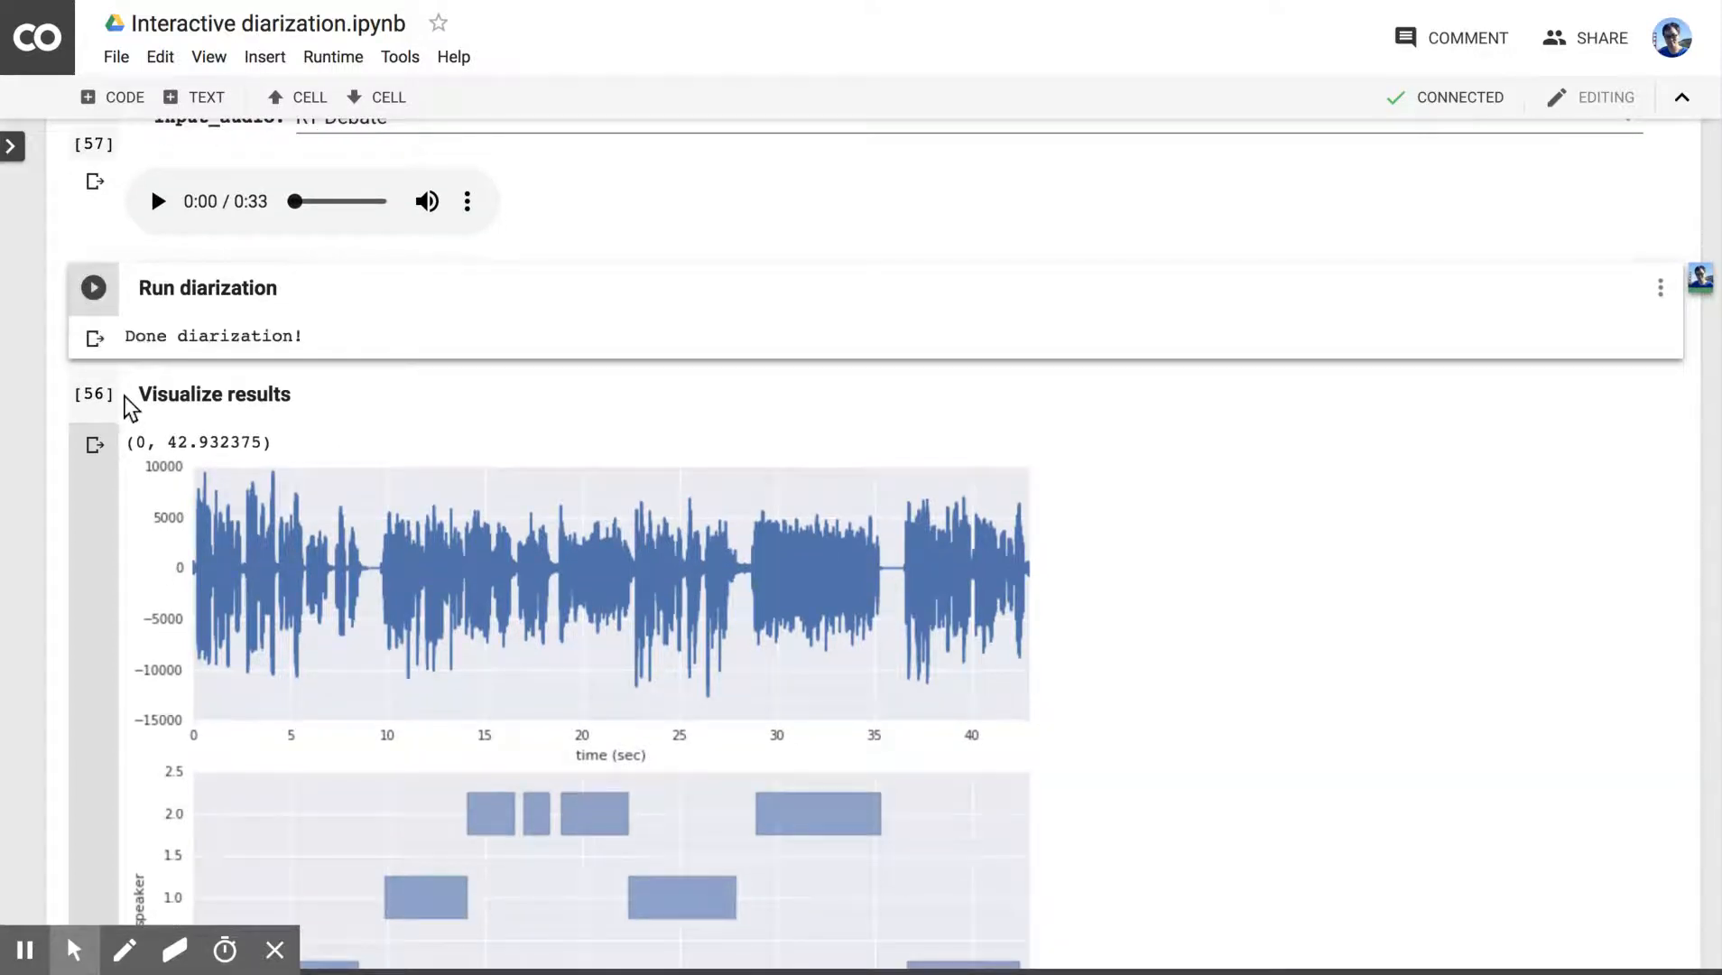
pyautogui.scroll(-3)
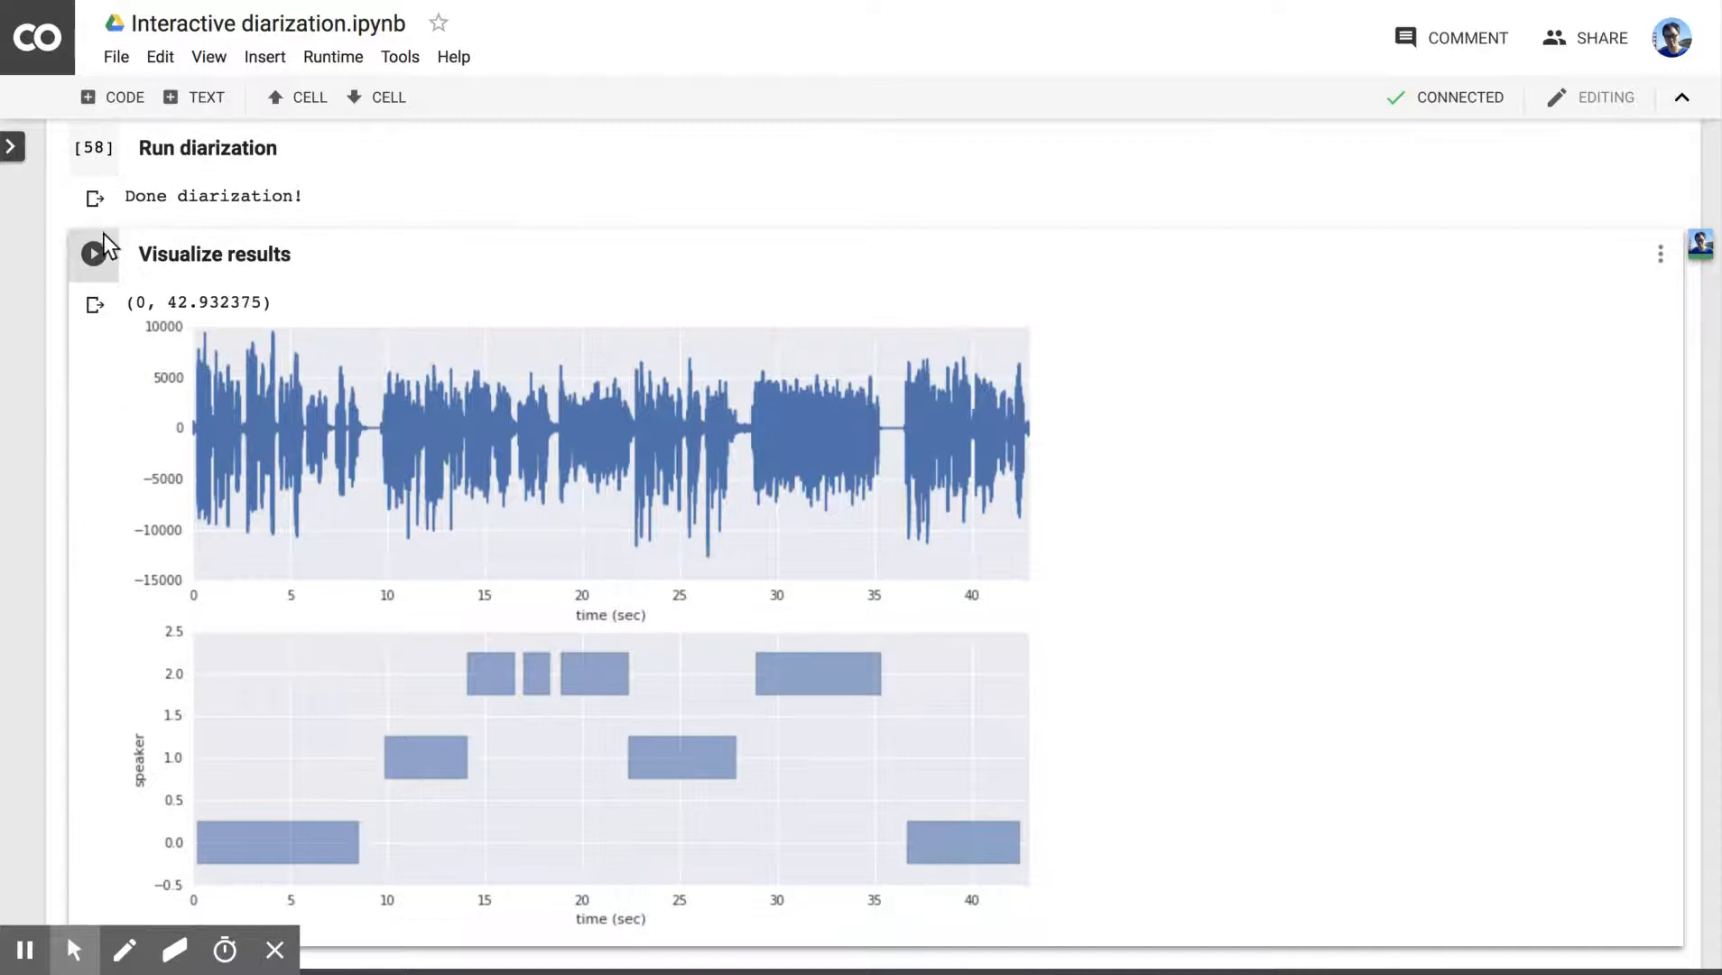
pyautogui.click(93, 254)
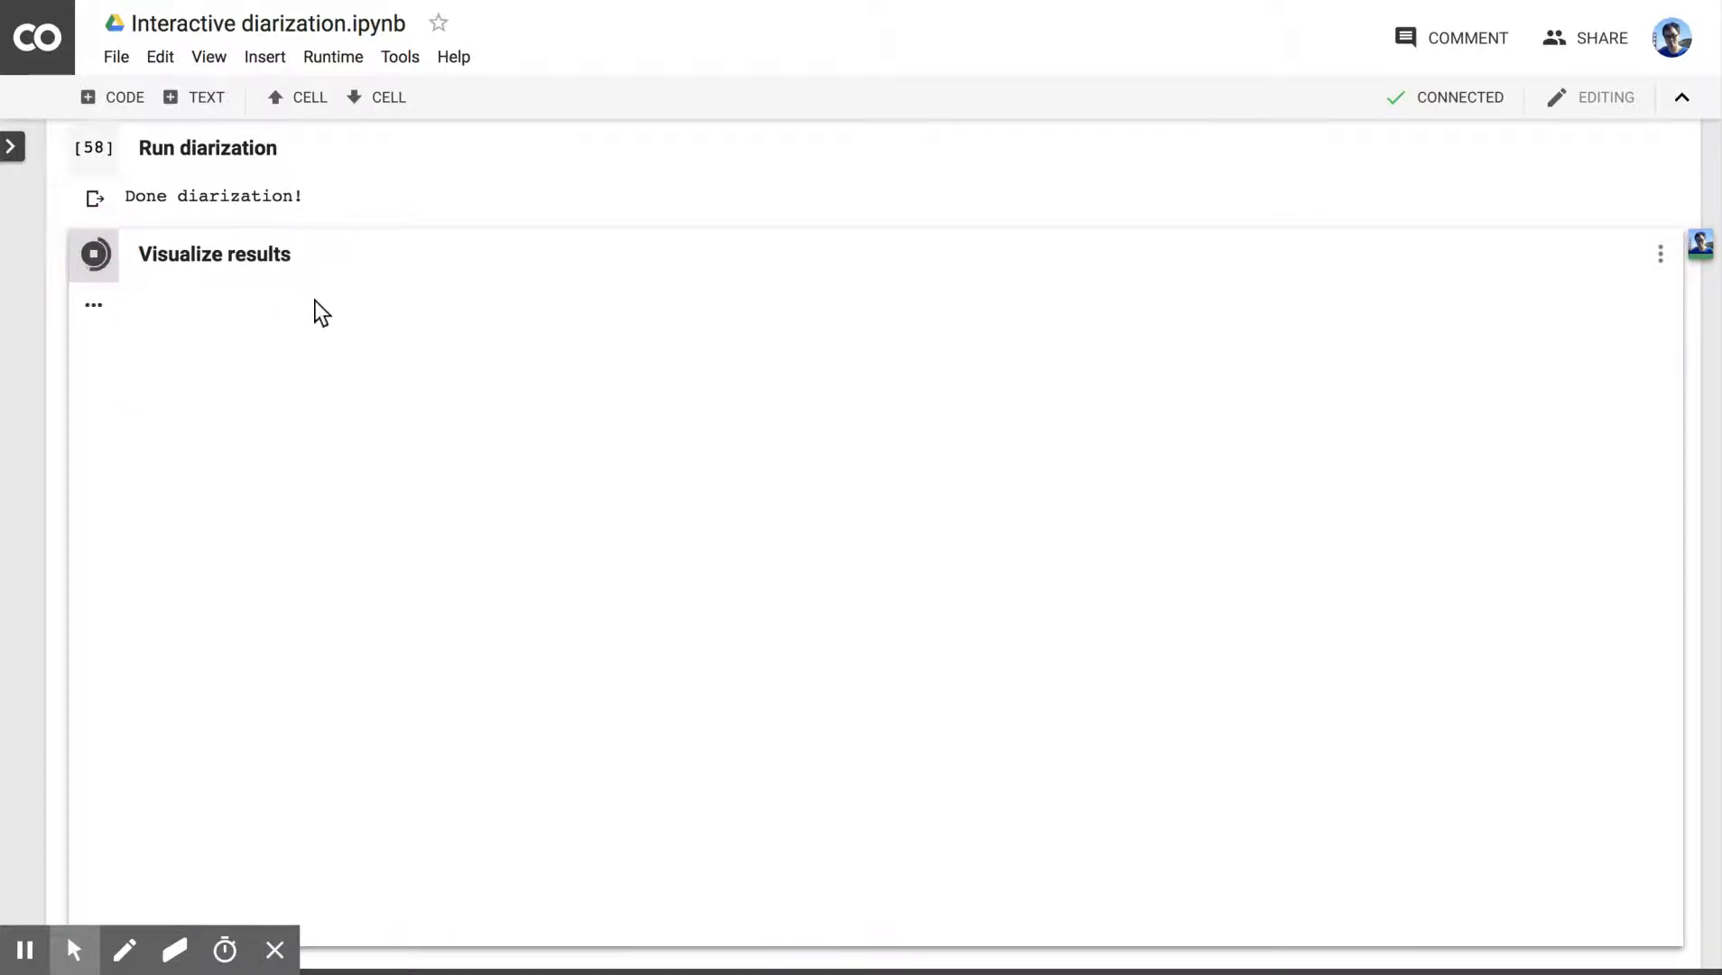
pyautogui.click(92, 254)
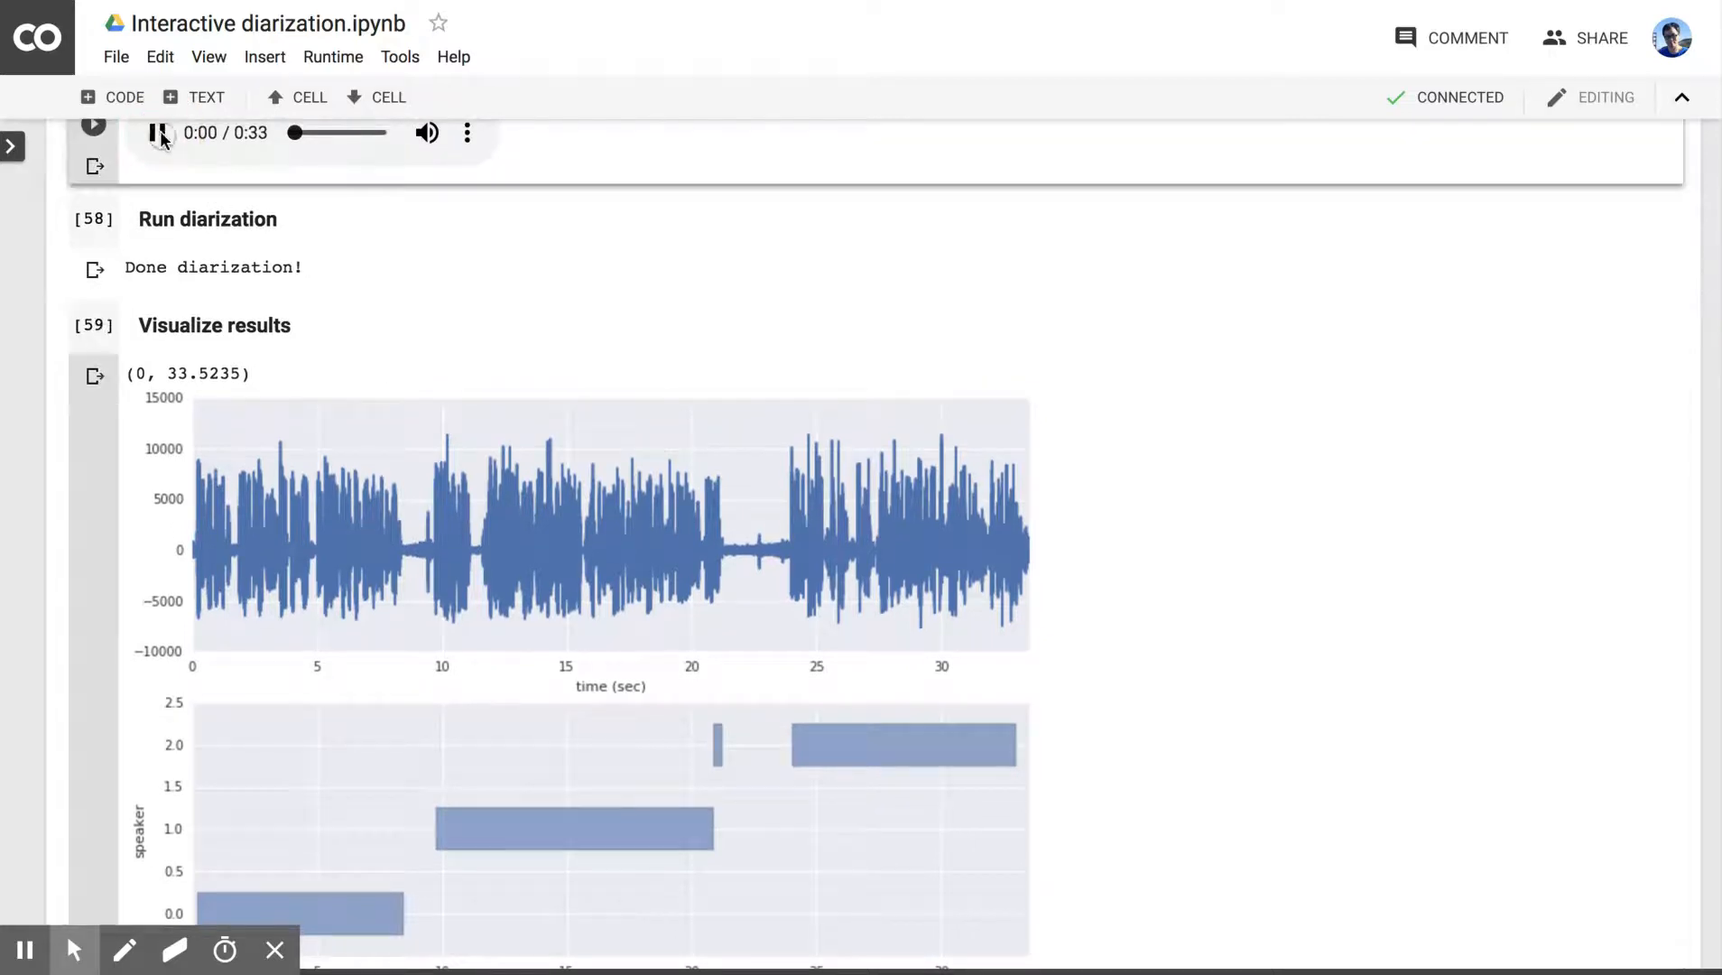
# Step: Play the RT Debate clip through to its 33-second end
pyautogui.click(157, 133)
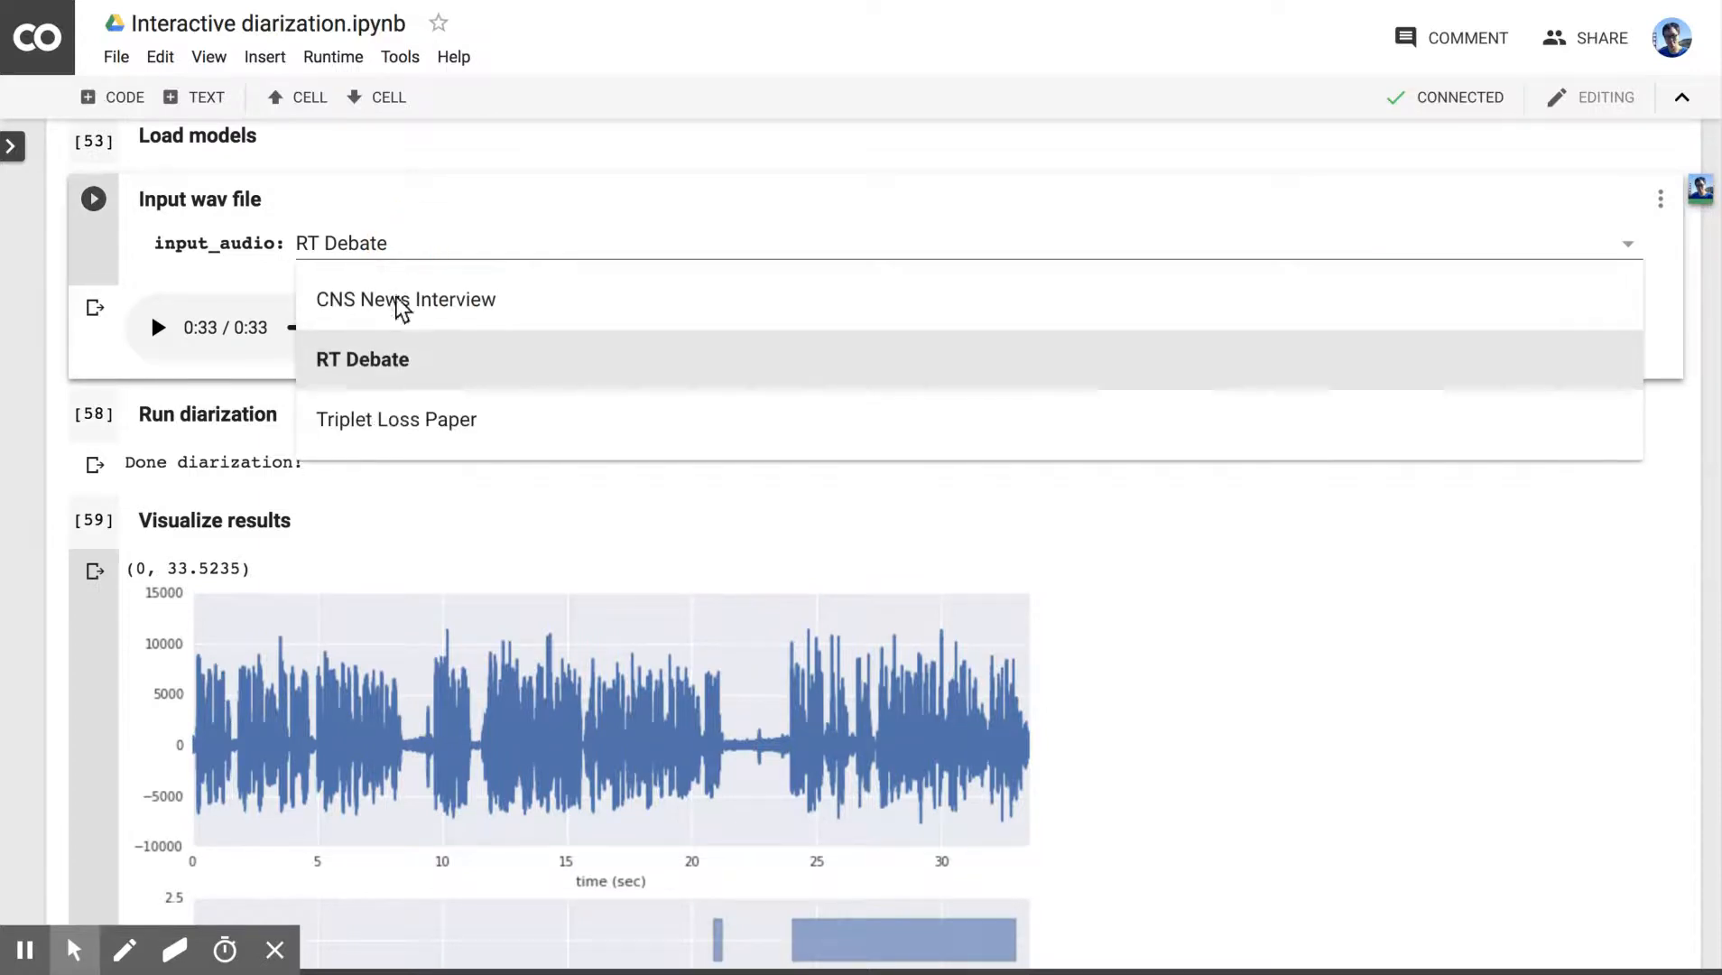
# Step: Select Triplet Loss Paper, diarize and plot its 80-second, two-speaker audio, then play it
pyautogui.click(396, 419)
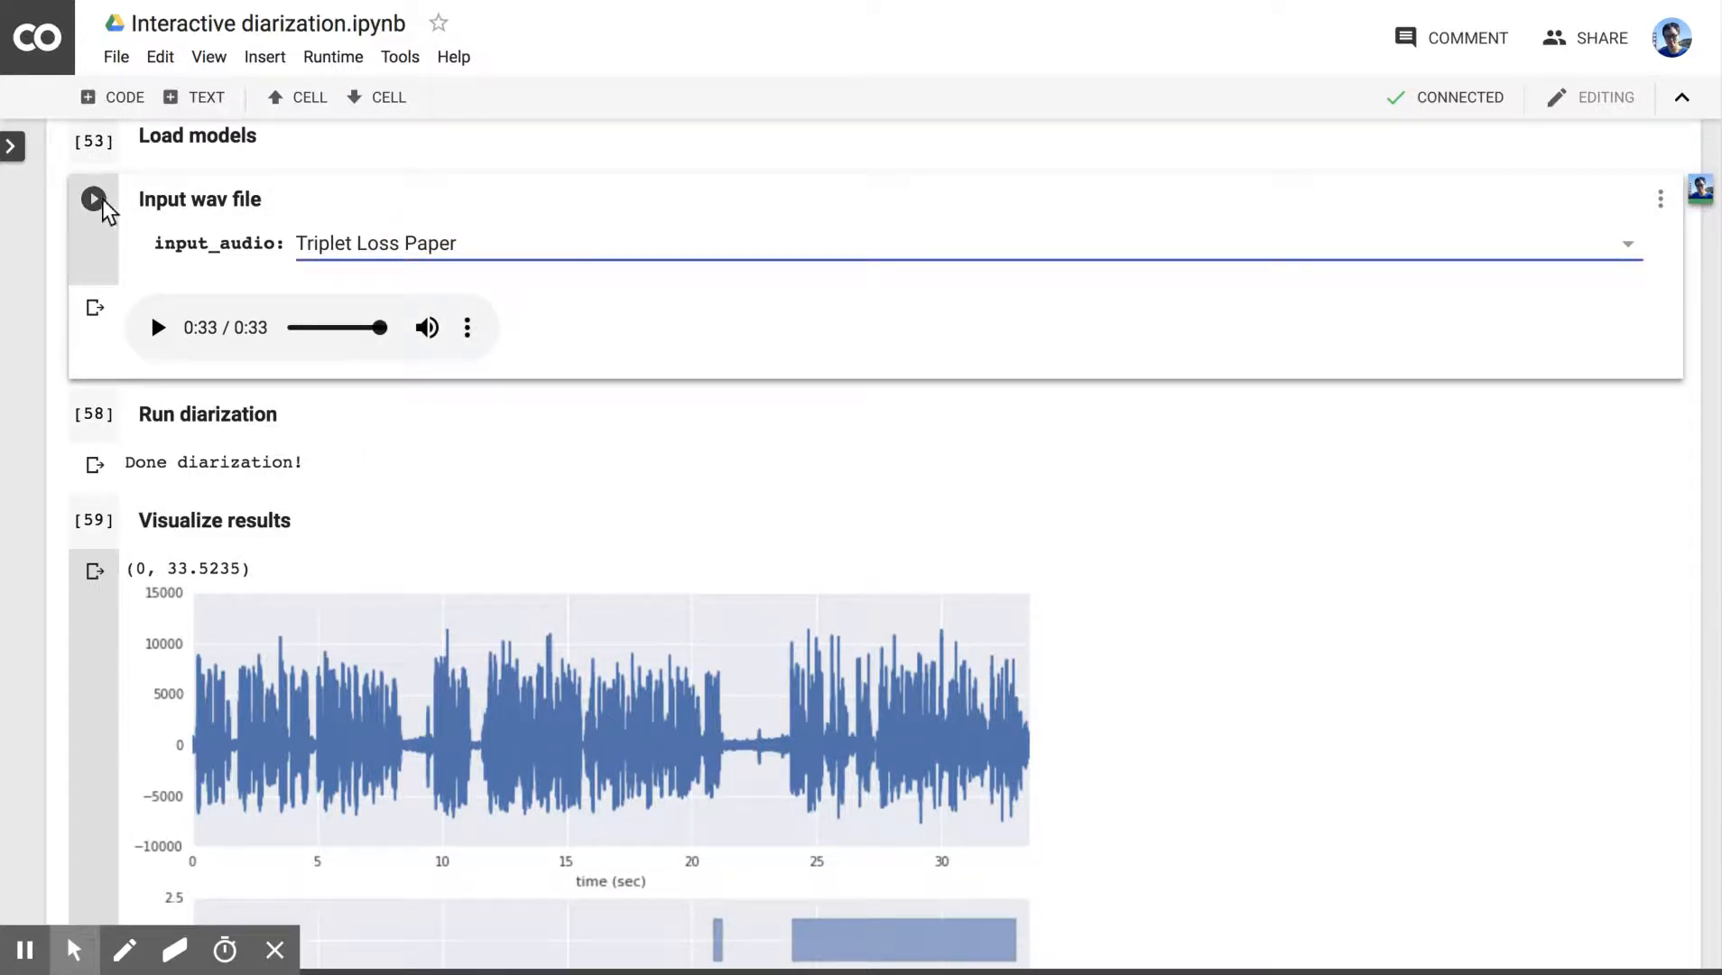
pyautogui.scroll(-3)
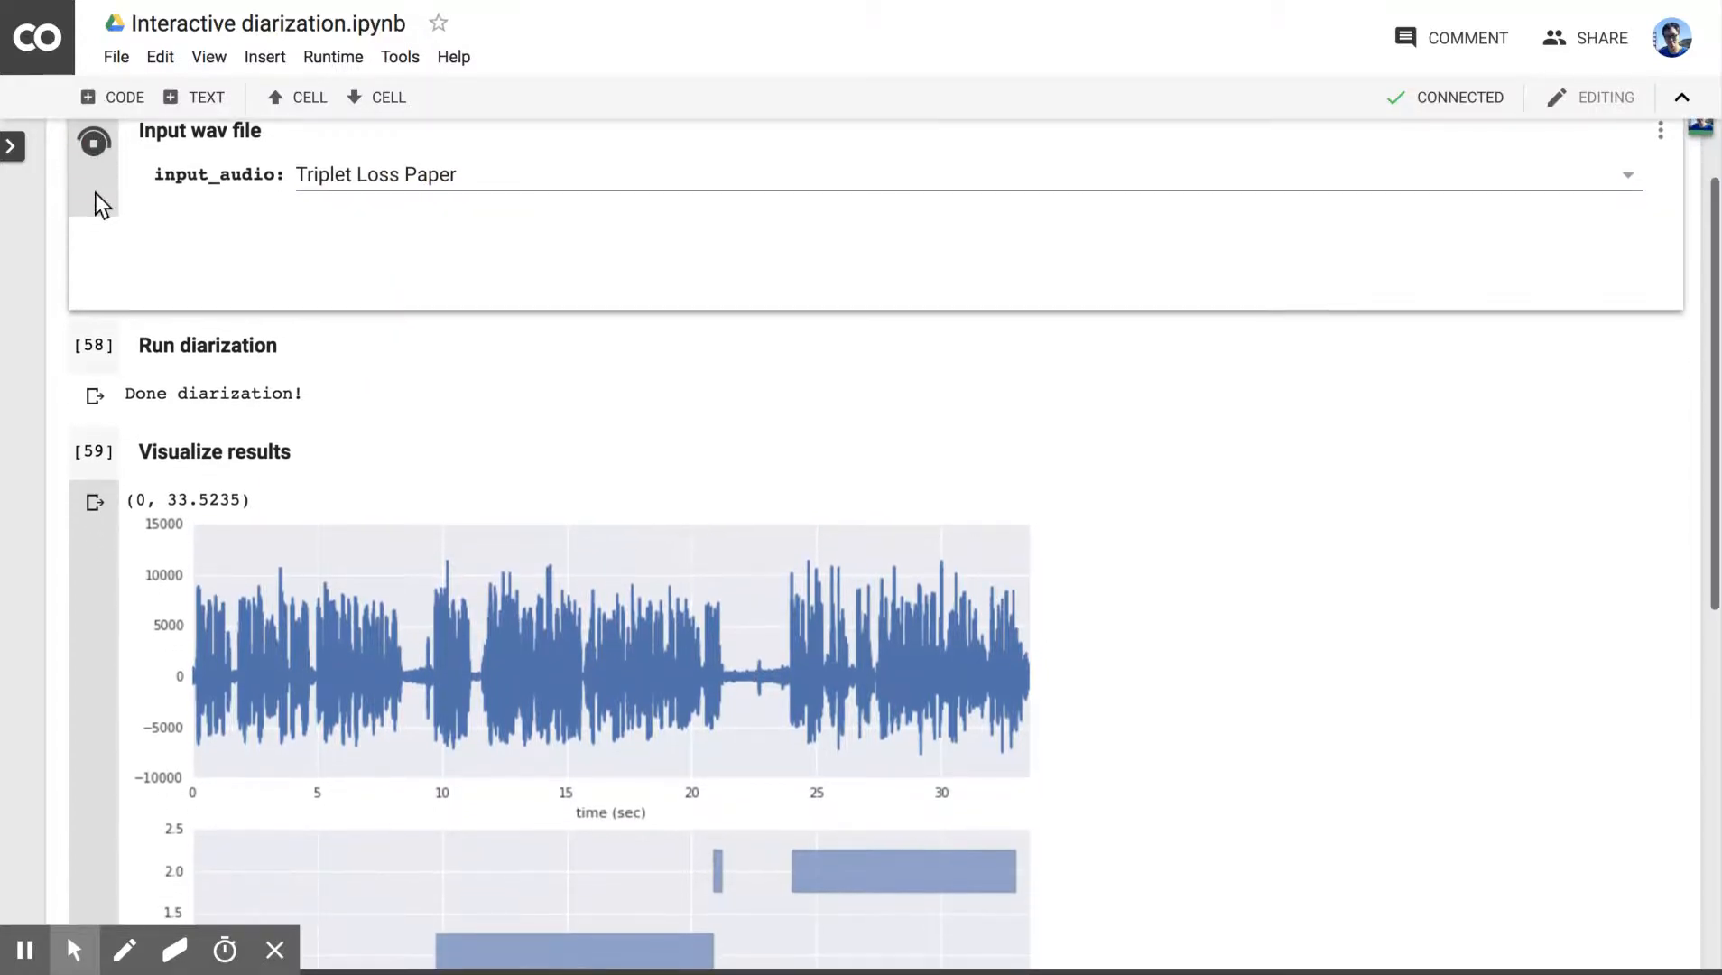
pyautogui.scroll(-3)
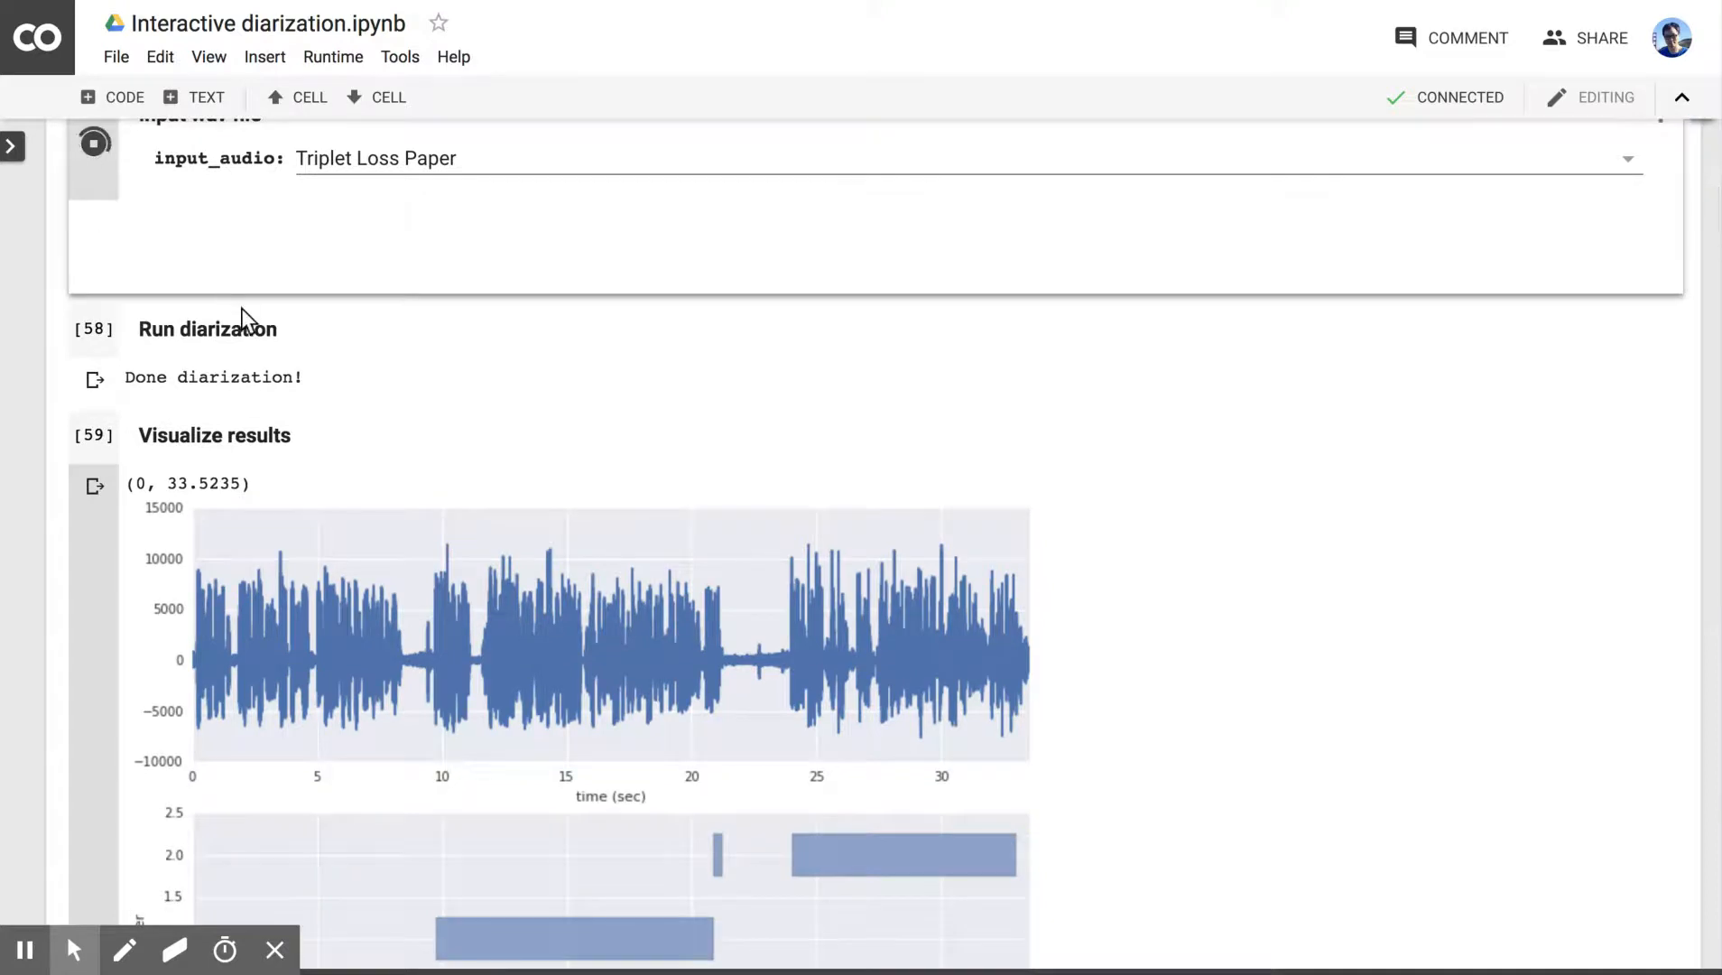
pyautogui.click(93, 143)
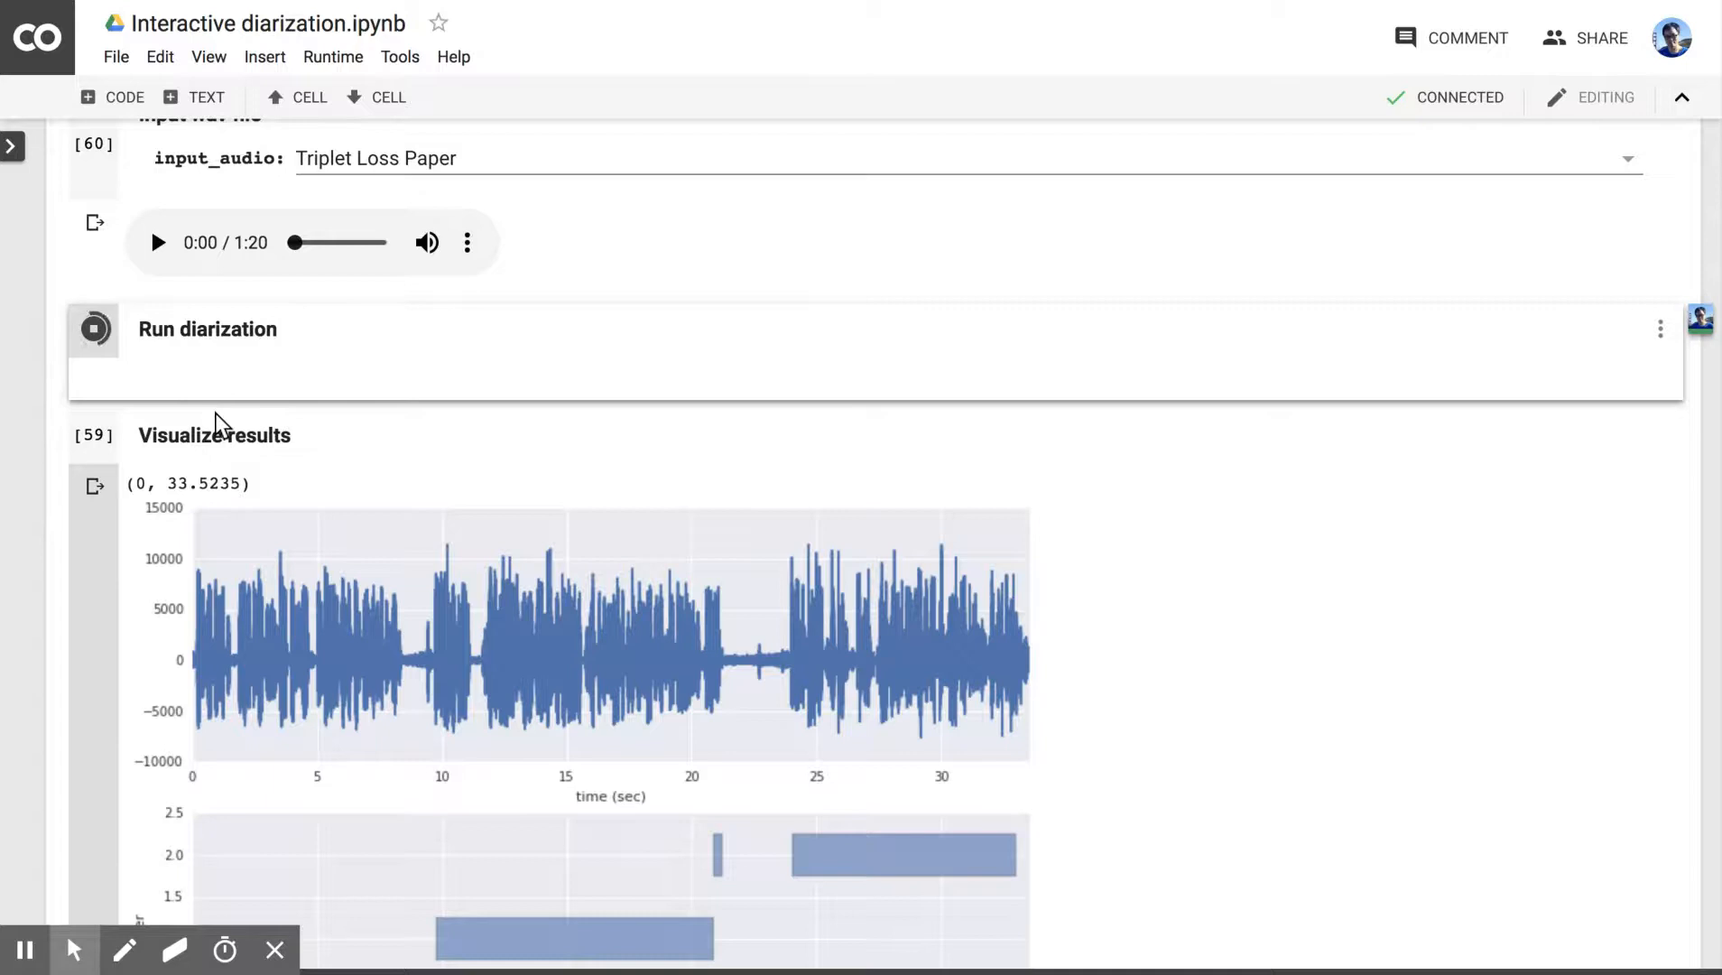
pyautogui.moveTo(203, 445)
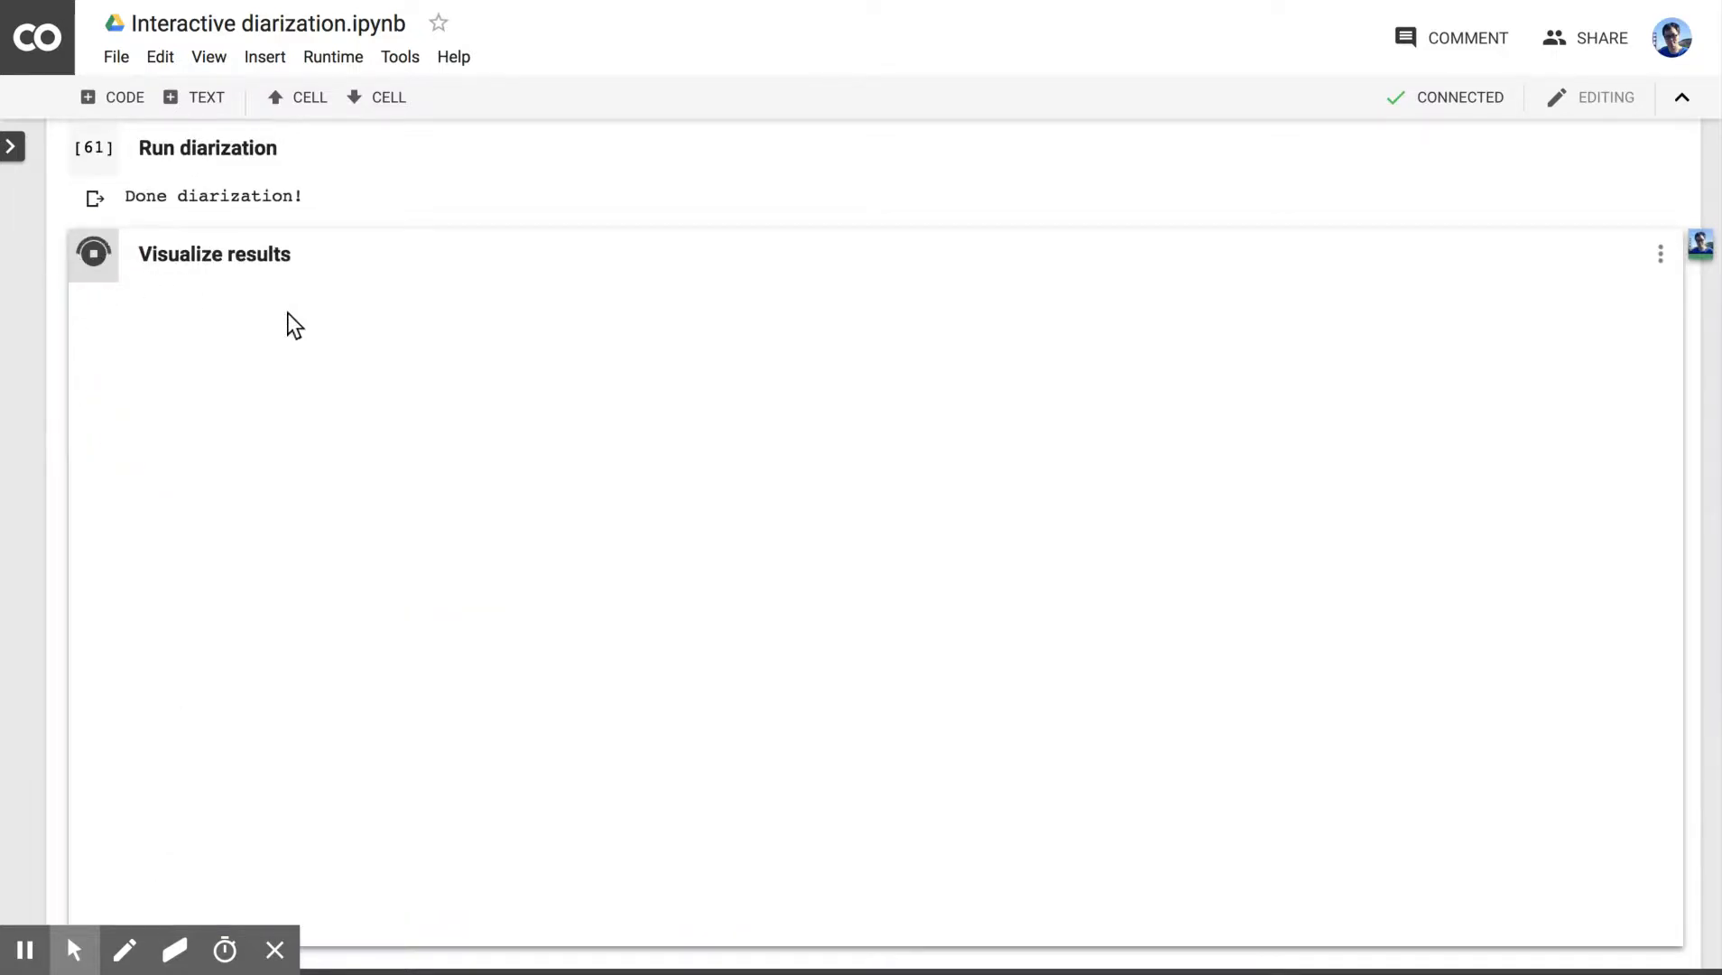
pyautogui.click(92, 254)
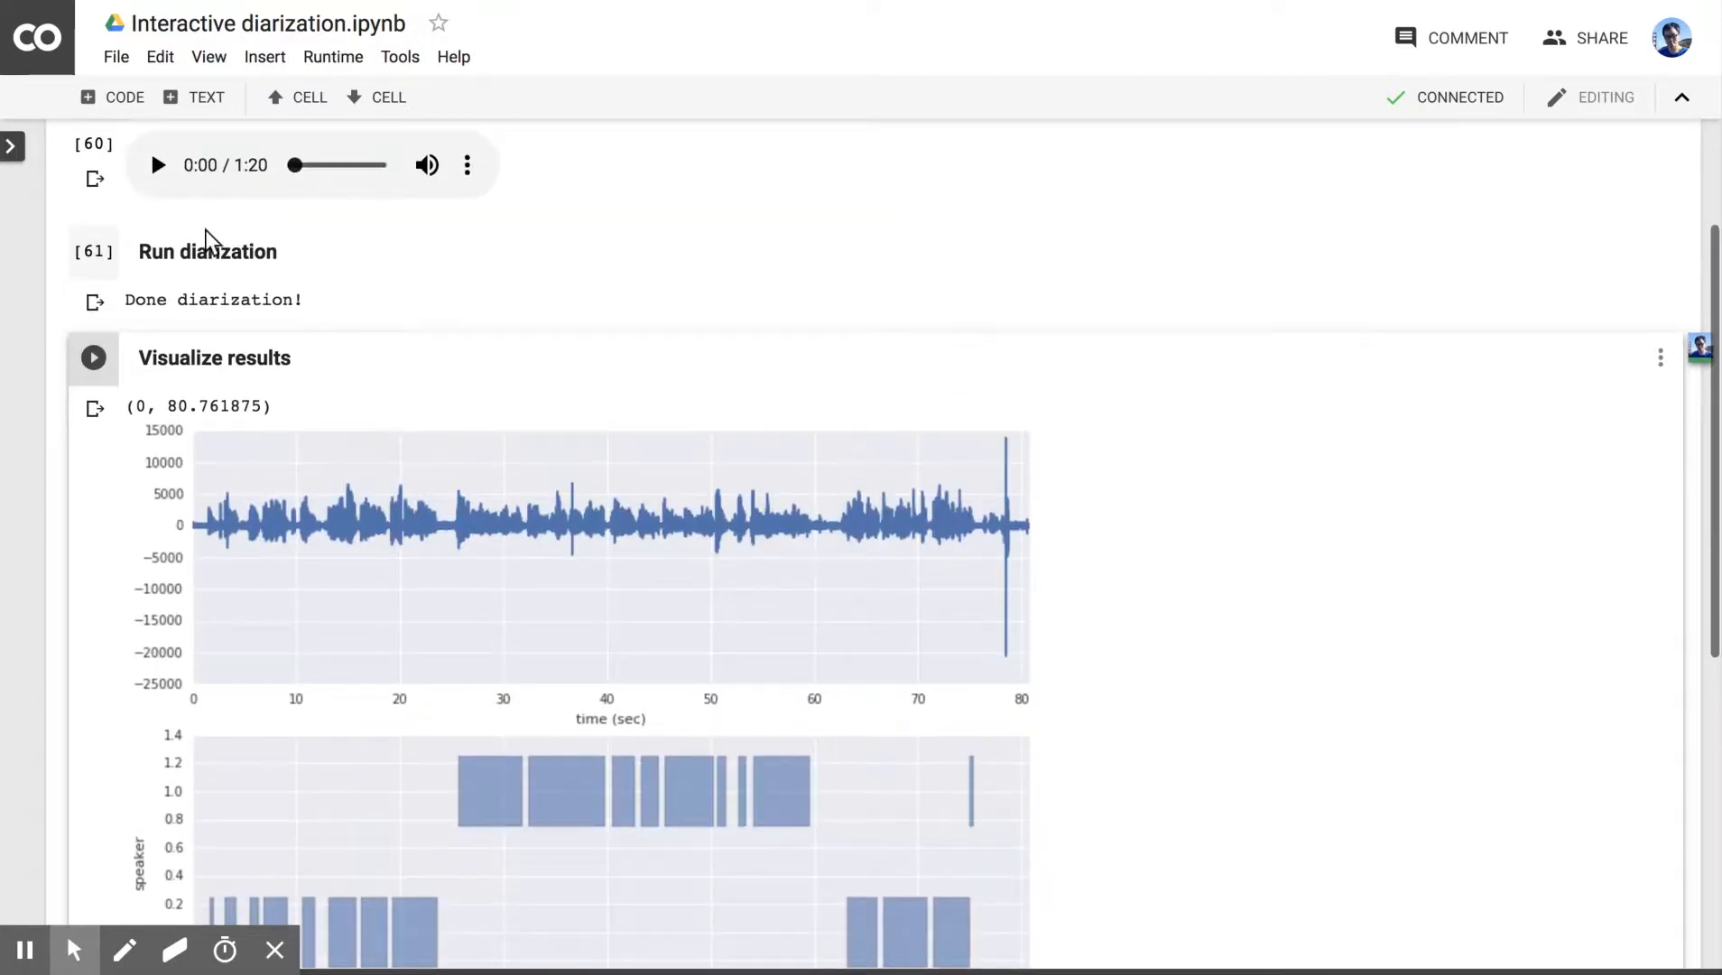
pyautogui.click(157, 165)
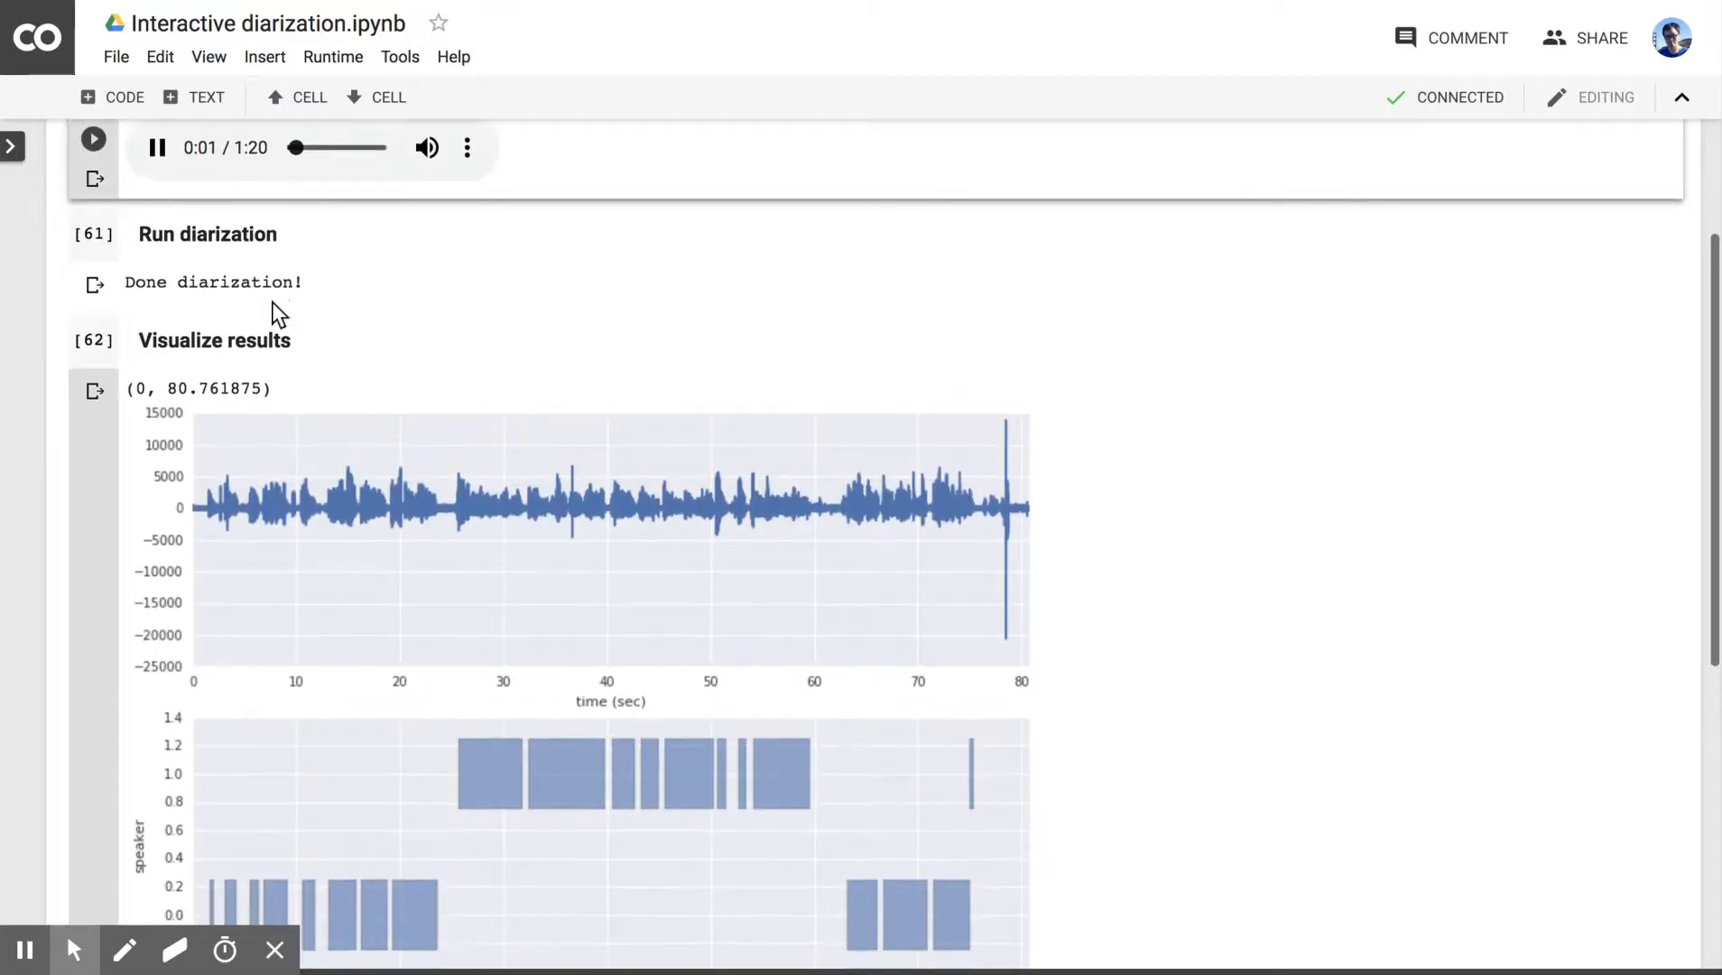